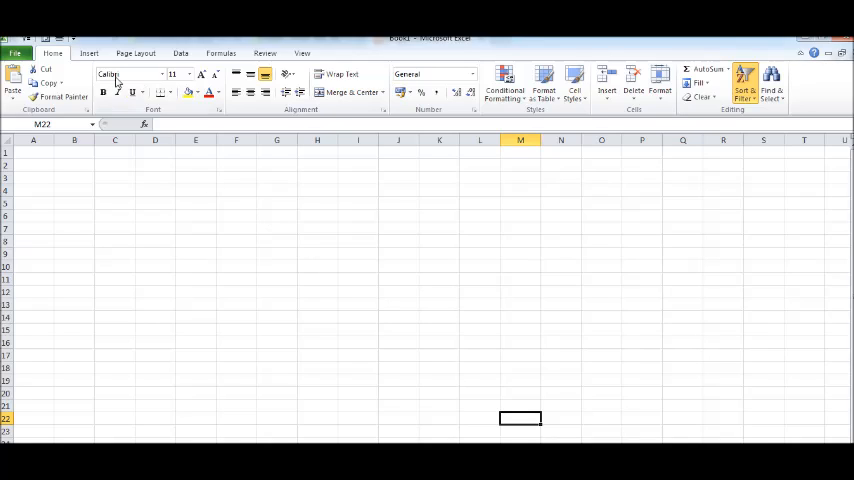
# Switch the ribbon to the Insert commands for charts, pictures and equations
pyautogui.click(88, 52)
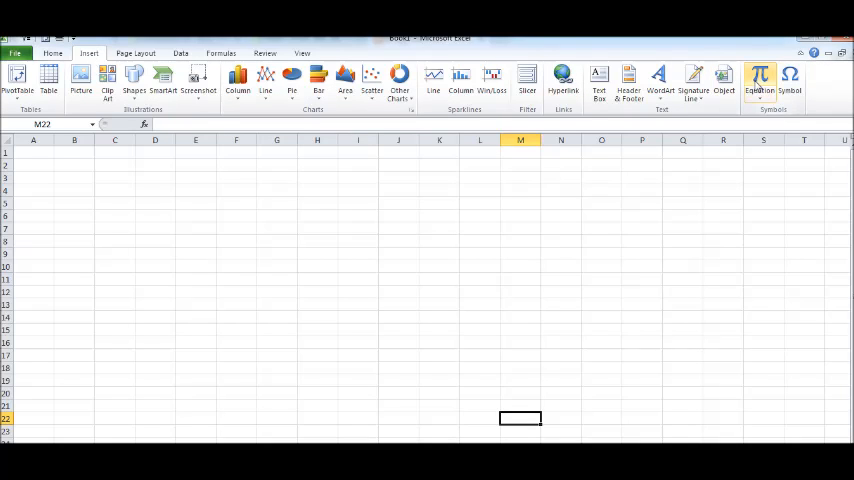
pyautogui.moveTo(760, 82)
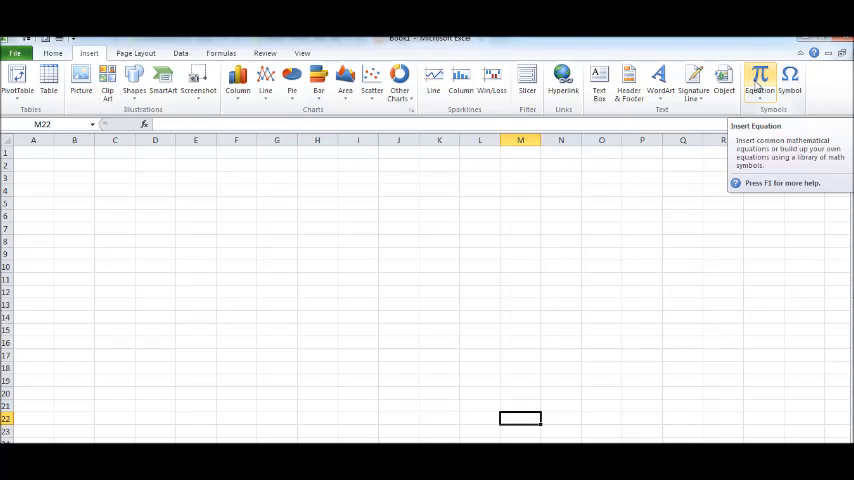
# Insert a new empty equation box from the Symbols group onto the worksheet
pyautogui.click(760, 80)
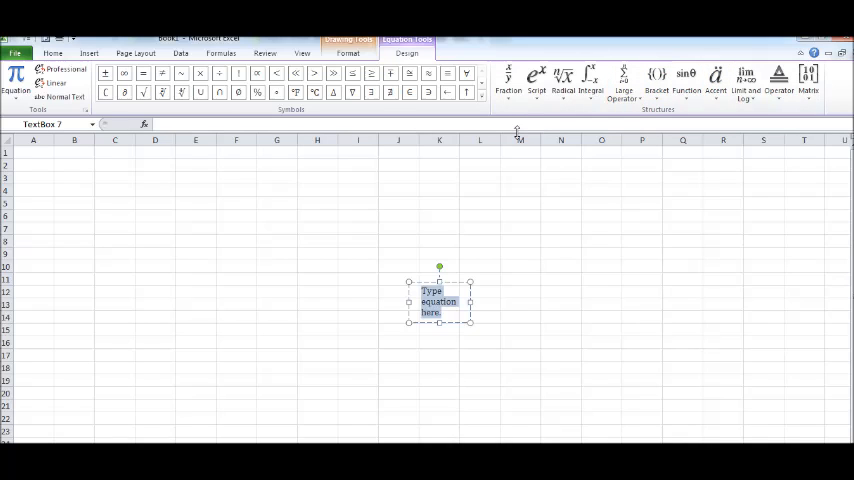
# Display the Fraction layout gallery in the equation's Structures group
pyautogui.click(508, 78)
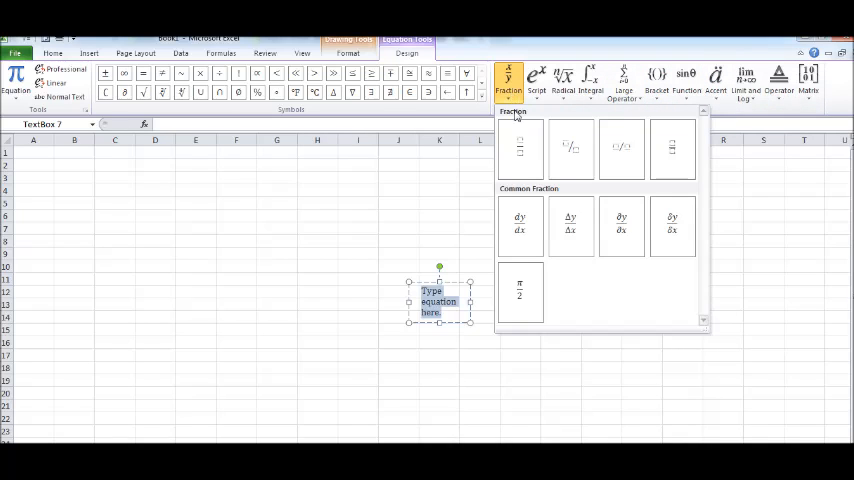
pyautogui.moveTo(520, 148)
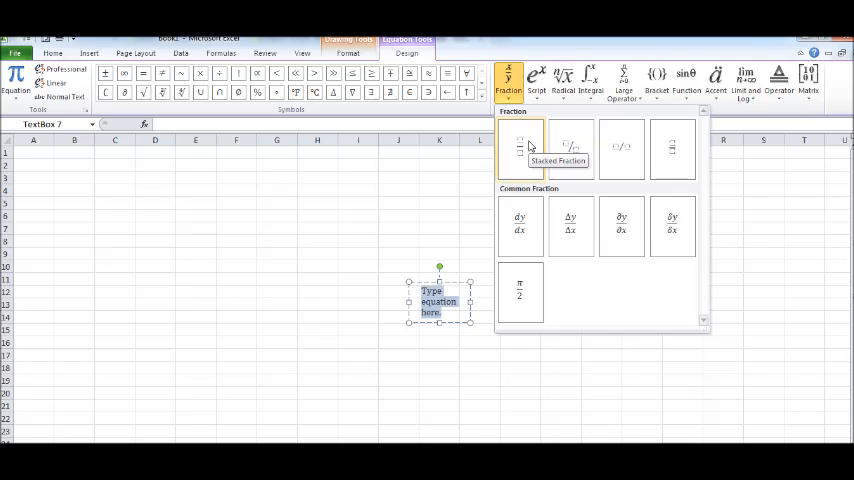
pyautogui.moveTo(540, 184)
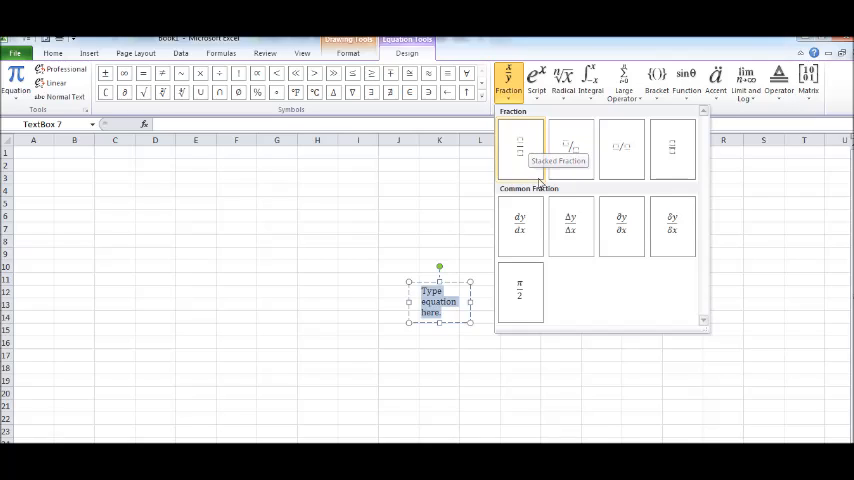